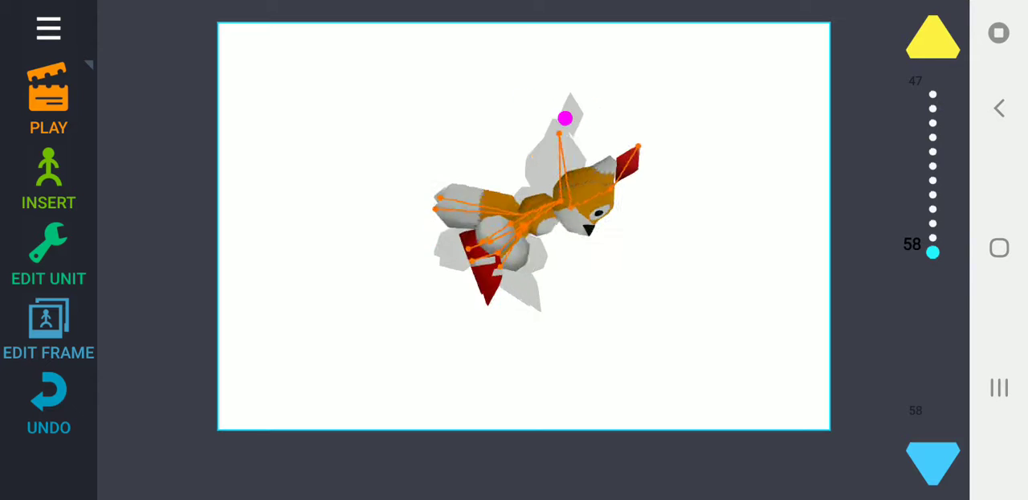
- Scrub the 139-frame timeline, then set the scene's animation speed to Very Fast
{"action": "left_click_drag", "start_coordinate": [933, 251], "coordinate": [933, 323]}
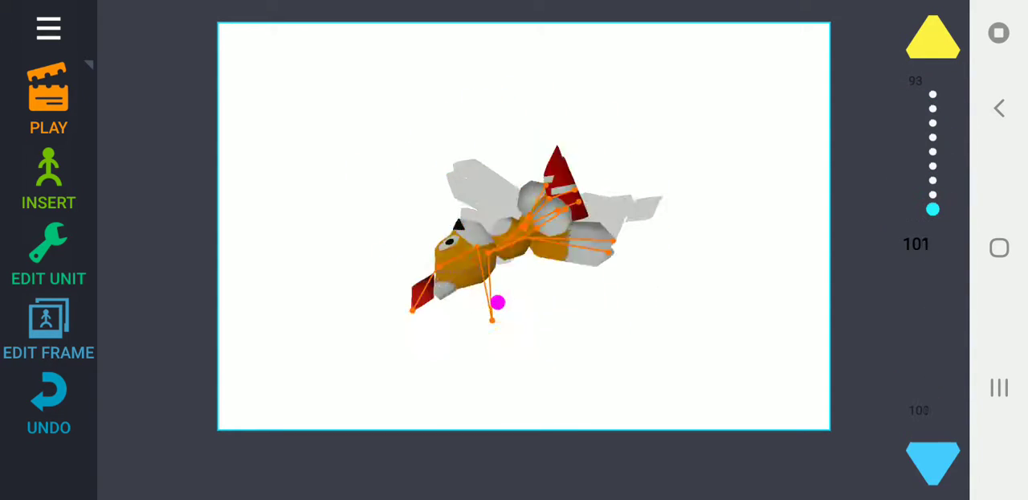
{"action": "left_click_drag", "start_coordinate": [933, 209], "coordinate": [932, 372]}
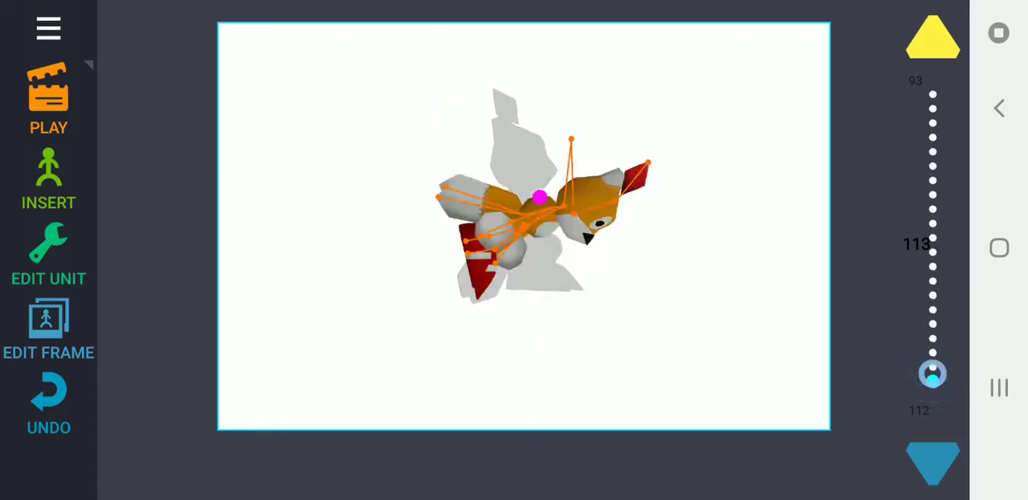
{"action": "left_click_drag", "start_coordinate": [932, 373], "coordinate": [933, 209]}
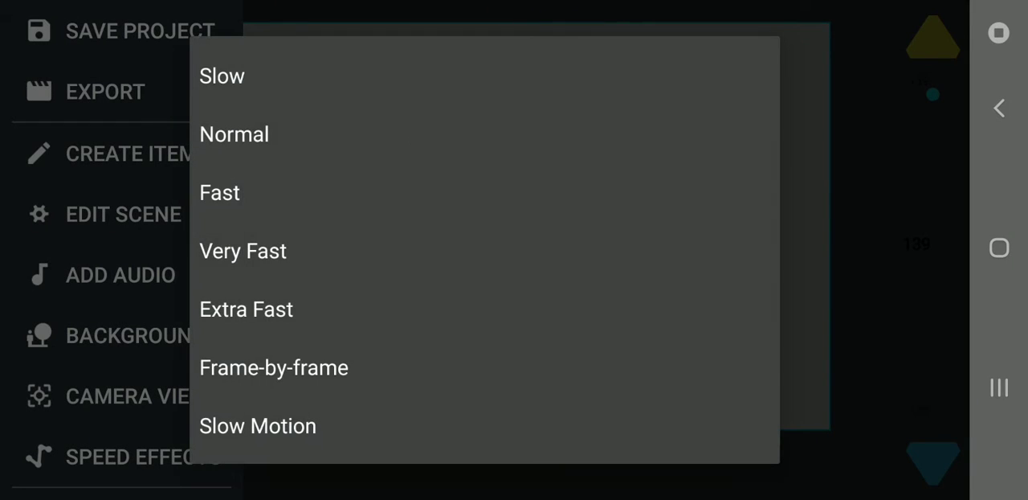
{"action": "left_click", "coordinate": [242, 251]}
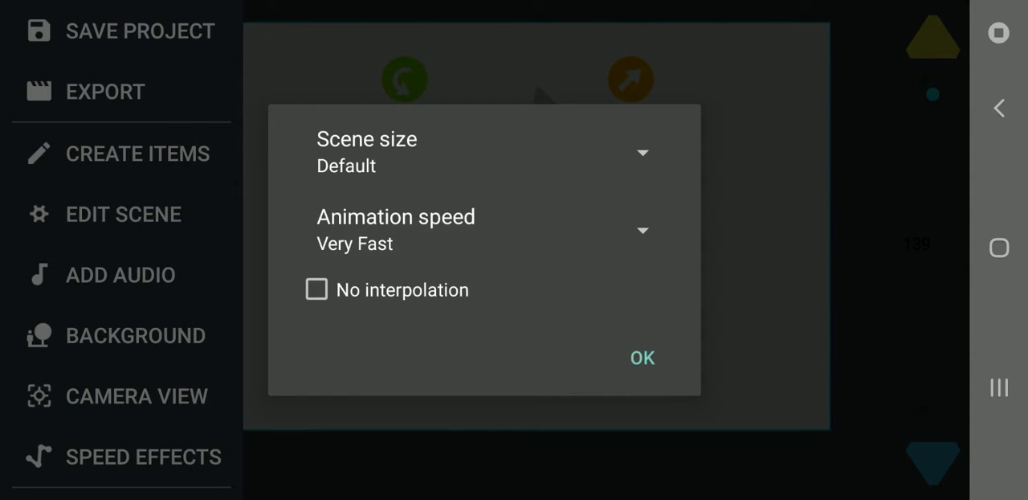
{"action": "left_click", "coordinate": [642, 358]}
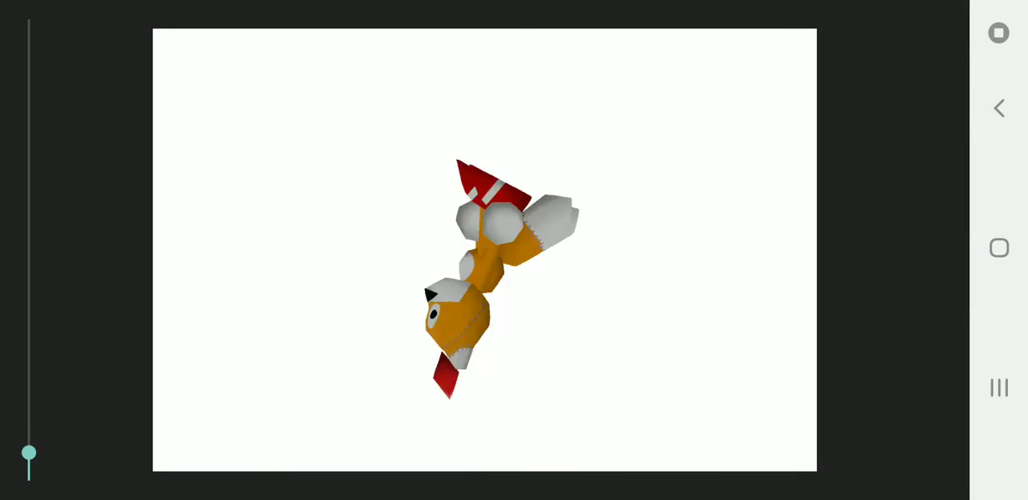
- Watch the Very Fast playback of the Tails doll tumbling through its poses
{"action": "left_click_drag", "start_coordinate": [30, 456], "coordinate": [29, 382]}
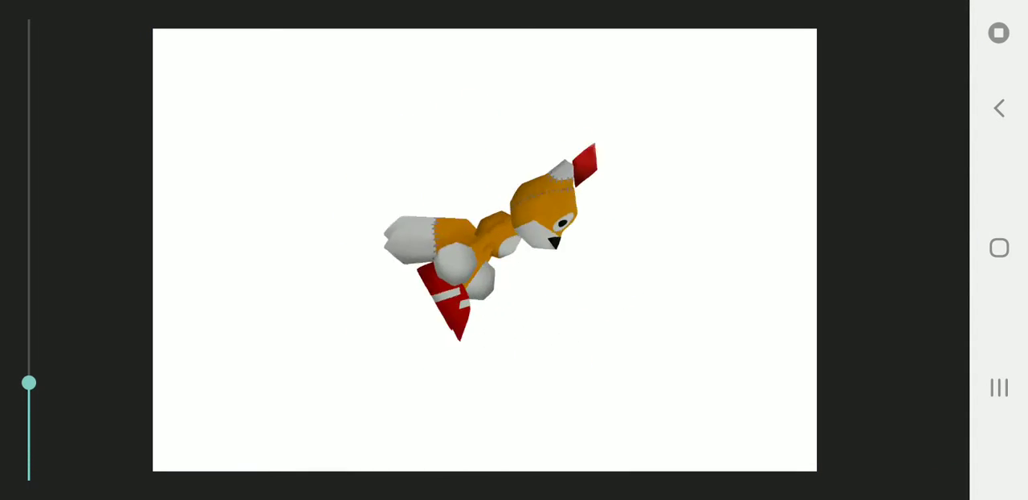
{"action": "left_click_drag", "start_coordinate": [30, 383], "coordinate": [29, 317]}
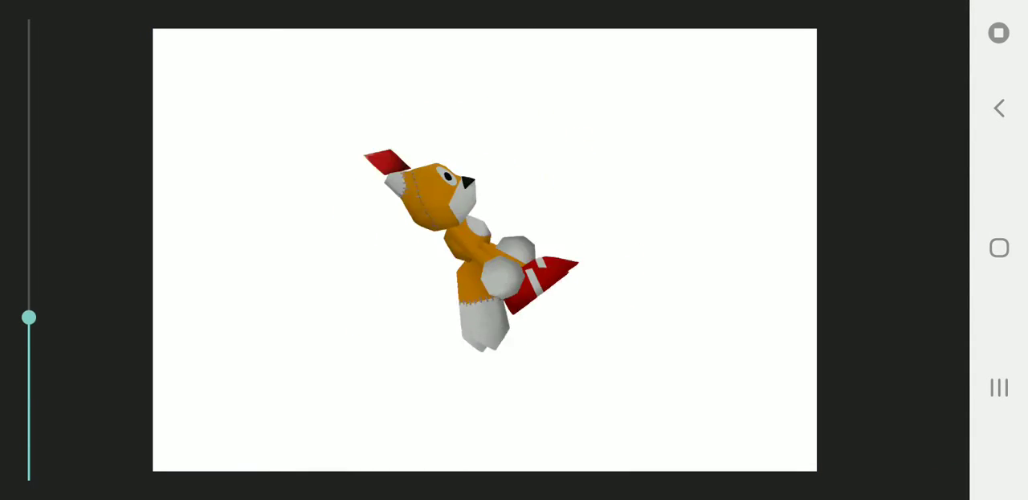
{"action": "left_click_drag", "start_coordinate": [30, 317], "coordinate": [30, 247]}
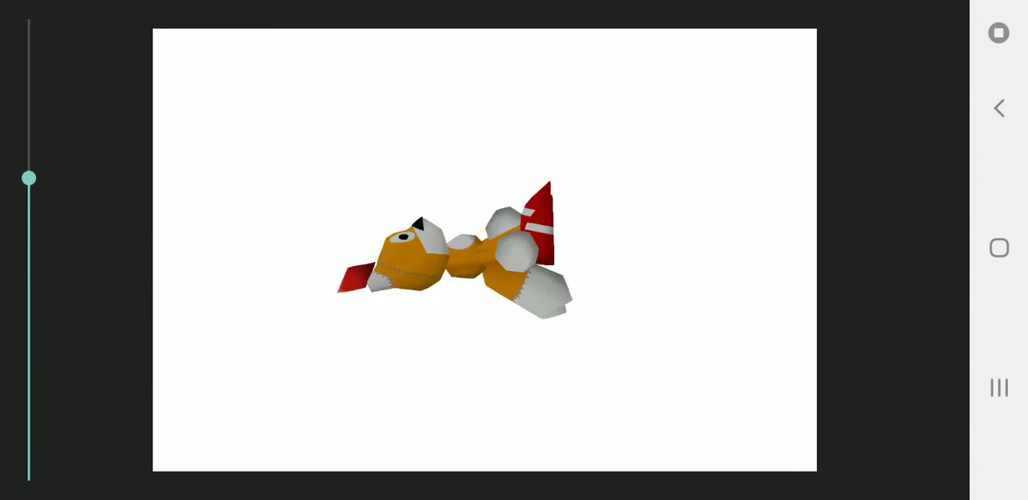
{"action": "left_click_drag", "start_coordinate": [30, 179], "coordinate": [30, 108]}
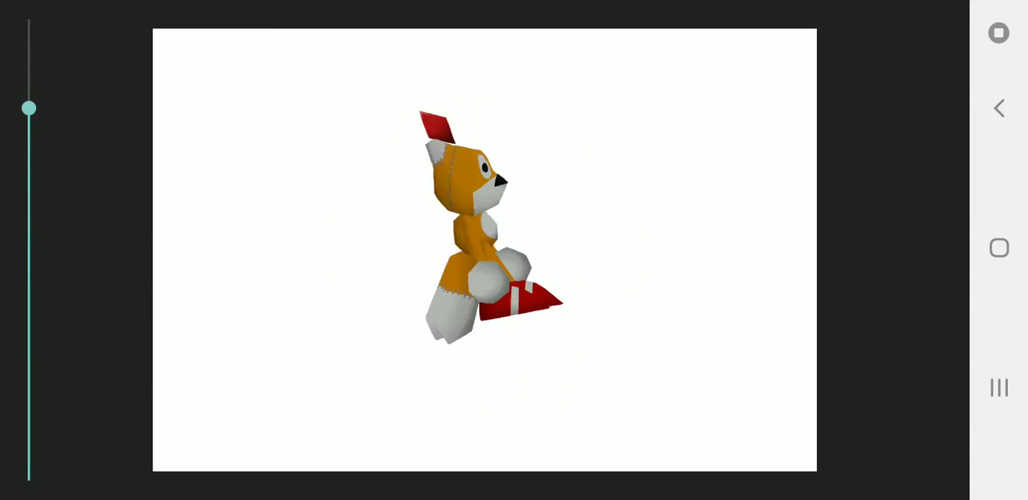
{"action": "left_click_drag", "start_coordinate": [30, 108], "coordinate": [30, 39]}
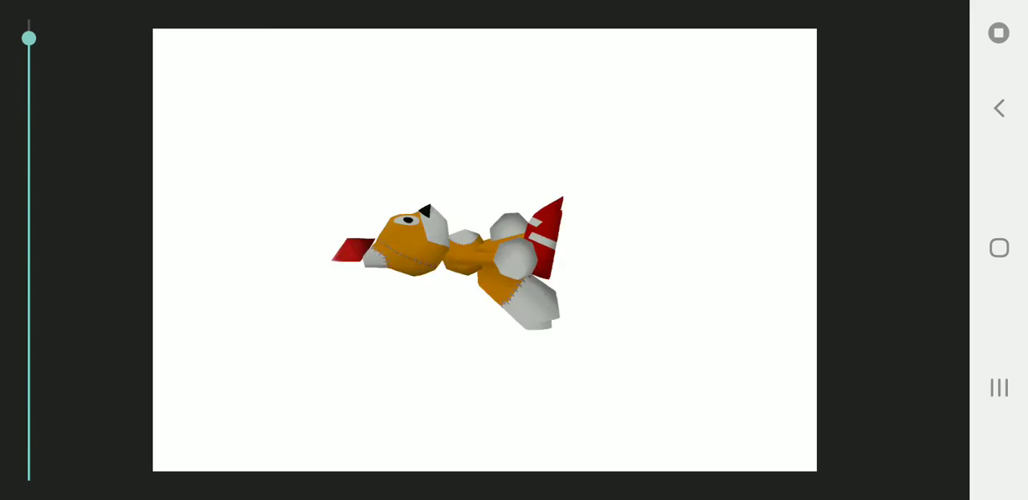